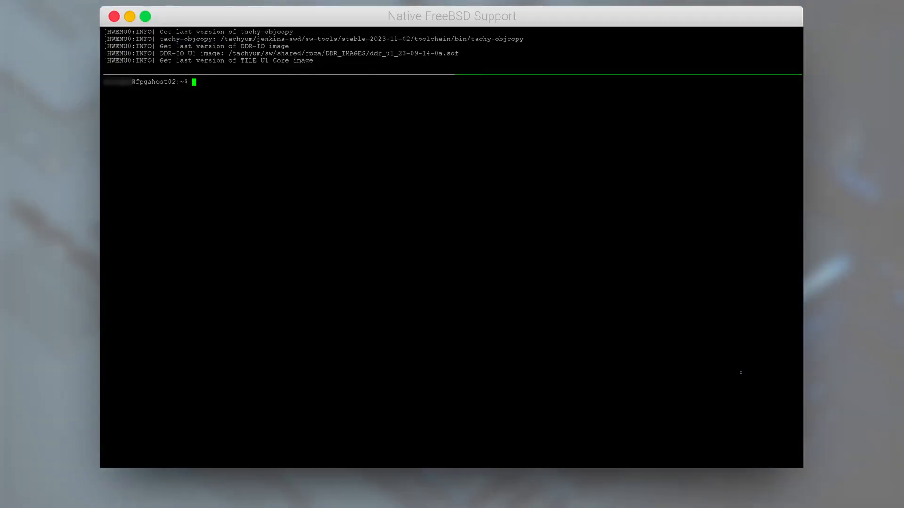
# Connect to the FPGA board's serial console with minicom -D /dev/ttyUSB2 fpga
pyautogui.write('minicom -D /dev/ttyUSB2 fpga')
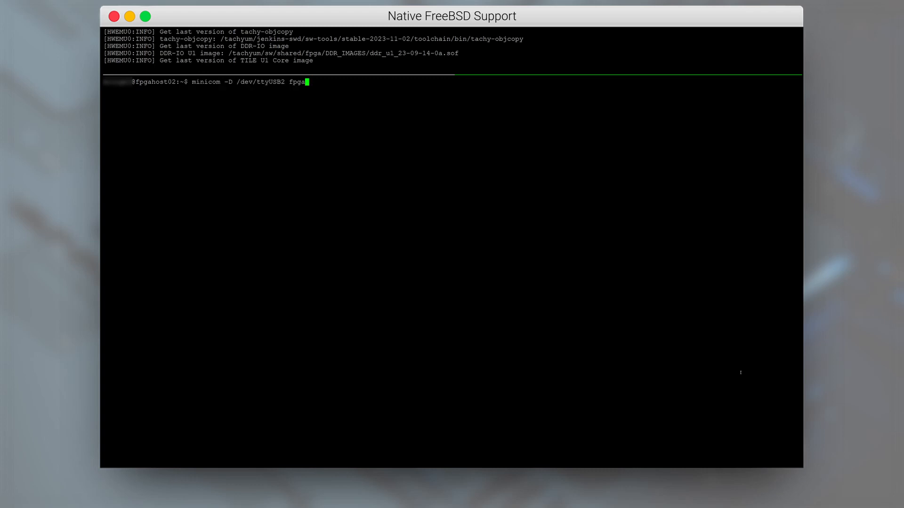
pyautogui.press('Return')
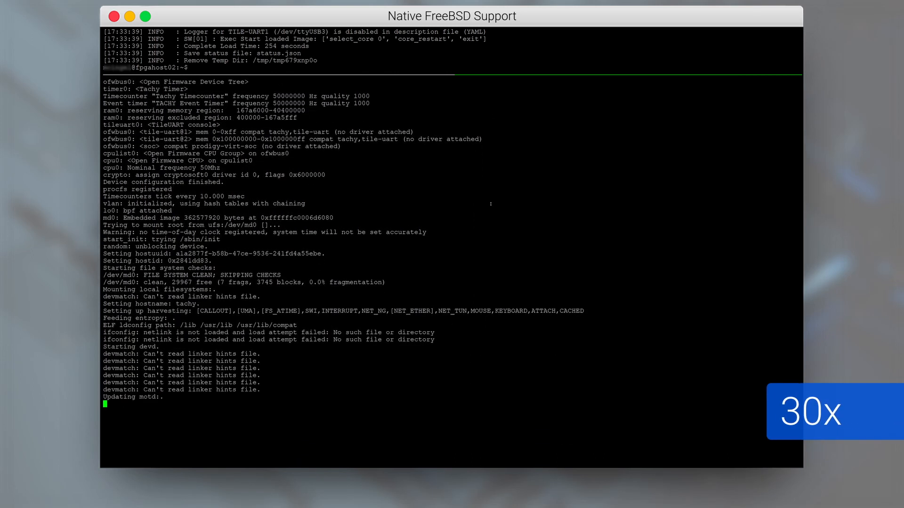
# Follow the boot output down to the automatic root login and shell prompt
pyautogui.scroll(-3)
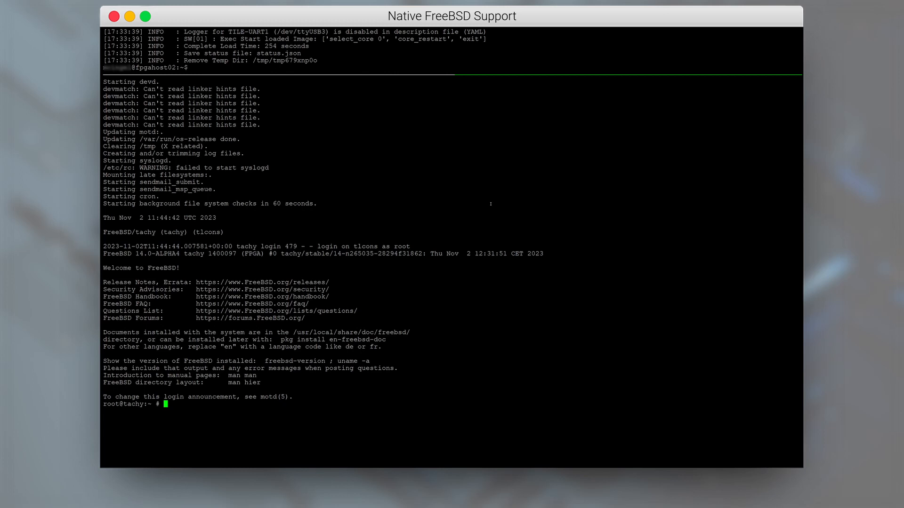
# Report the installed FreeBSD version (14.0-ALPHA4) with freebsd-version
pyautogui.write('freebsd-version')
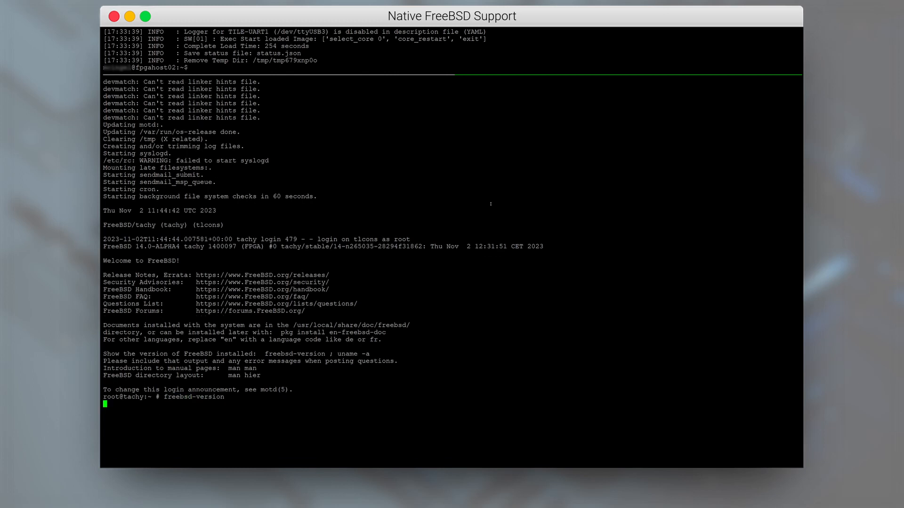
pyautogui.press('Return')
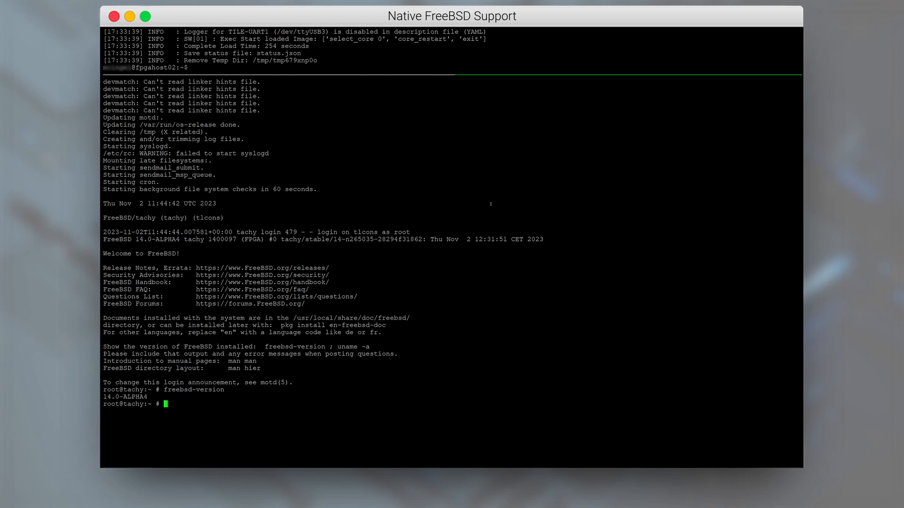
# Print three random tips from /usr/share/games/fortune/freebsd-tips
pyautogui.write('fortune')
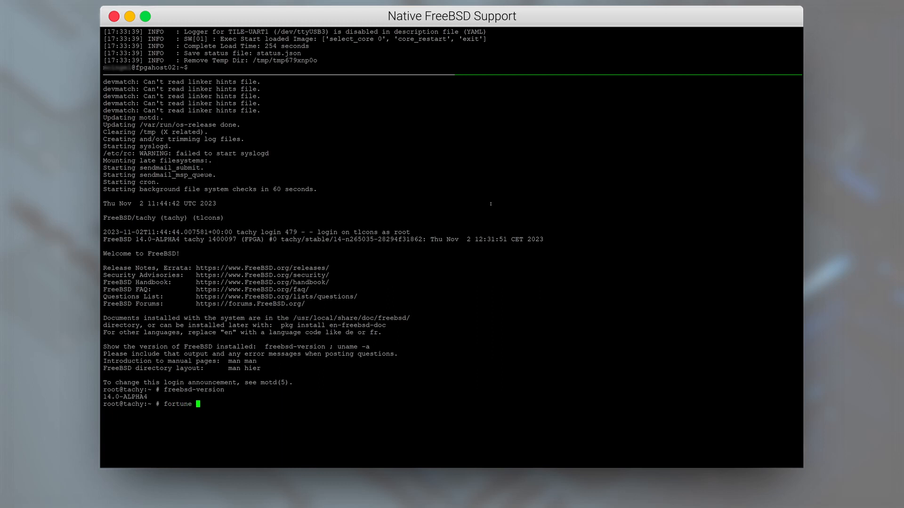
pyautogui.write('/usr/share/games/')
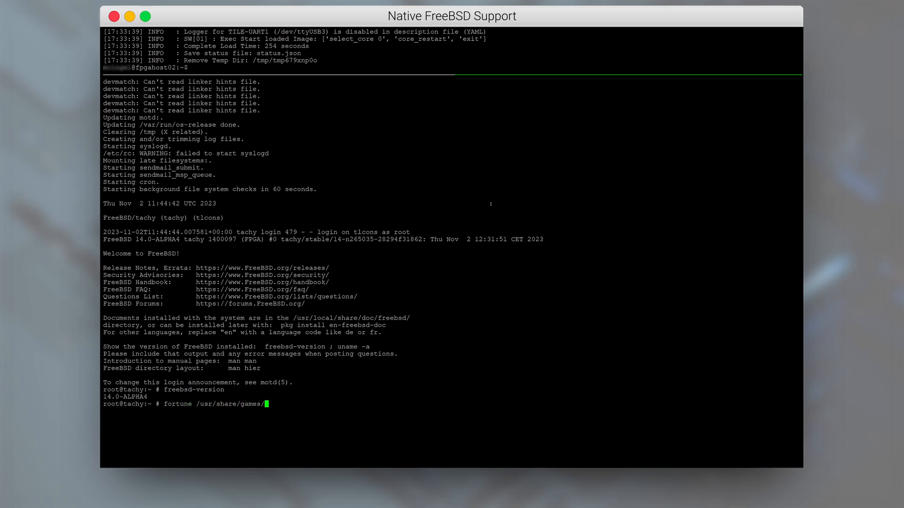
pyautogui.write('fortune/freebsd-tips')
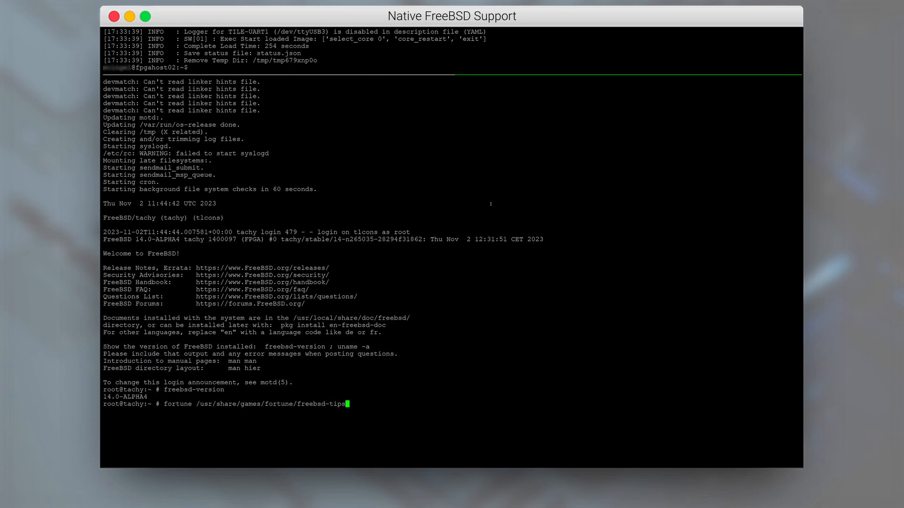
pyautogui.press('Return')
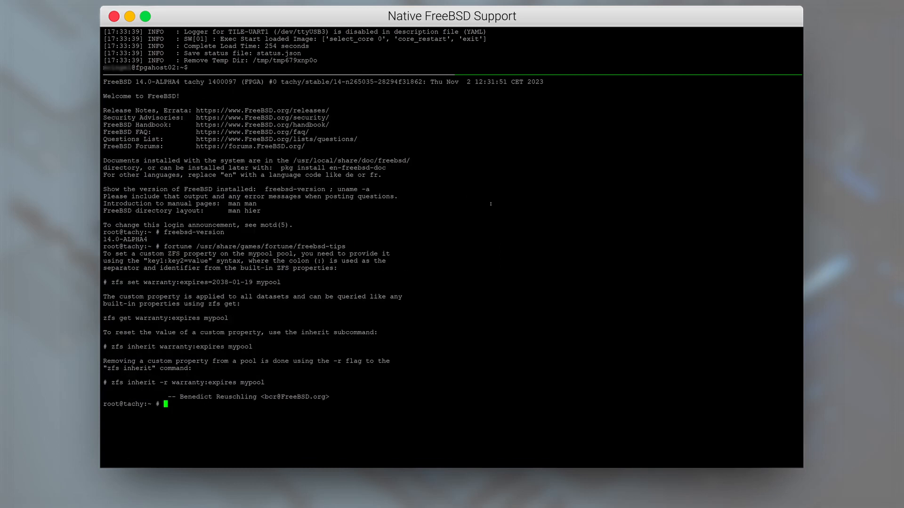
pyautogui.press('Return')
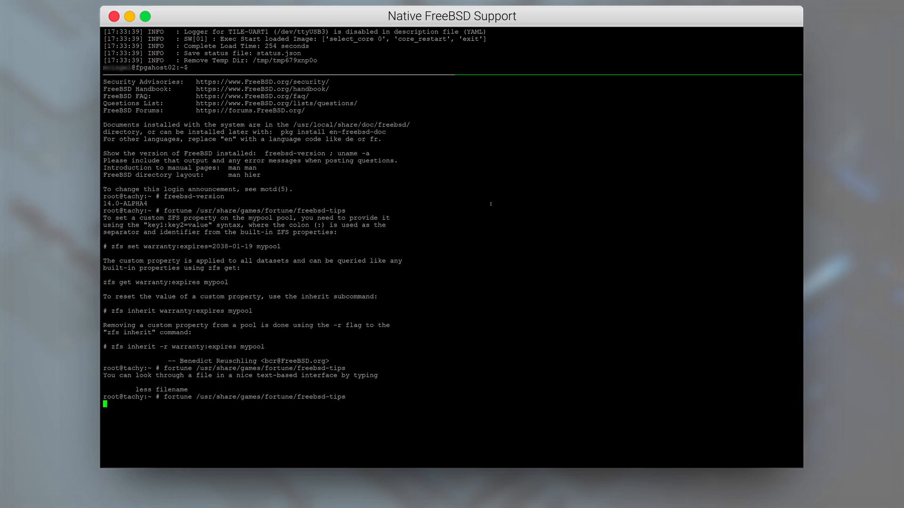
pyautogui.press('Return')
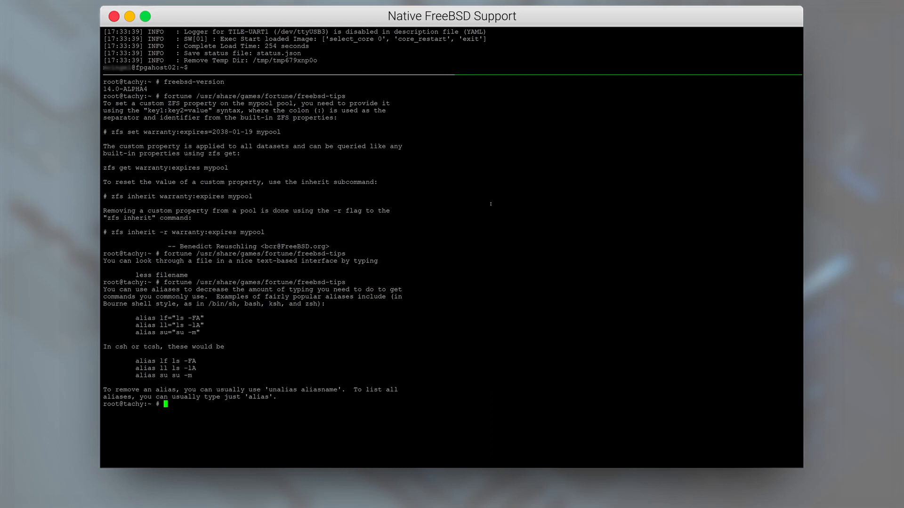
# Show the full-year calendar with cal -y
pyautogui.write('cal -y -')
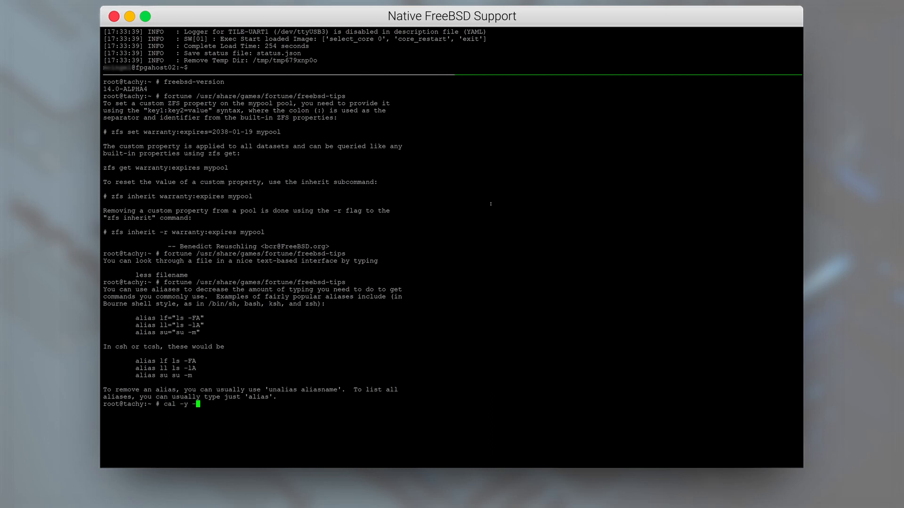
pyautogui.write('h')
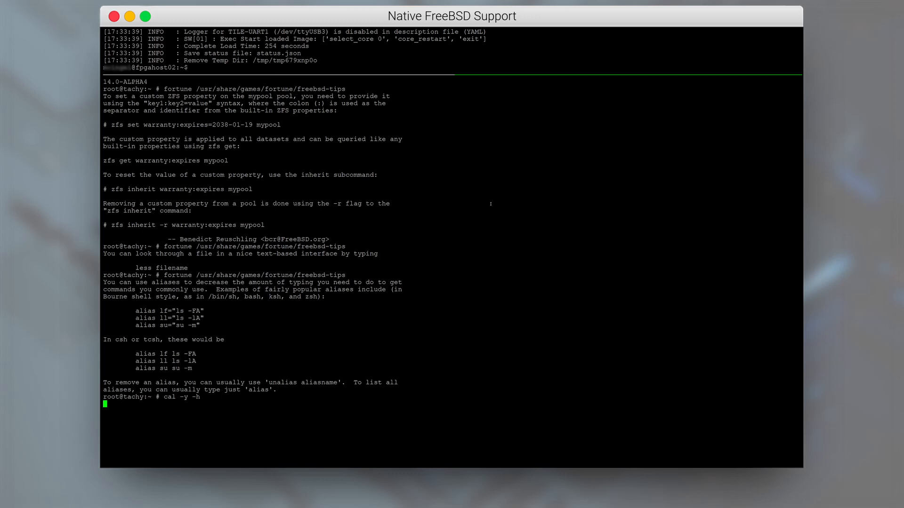
pyautogui.press('Return')
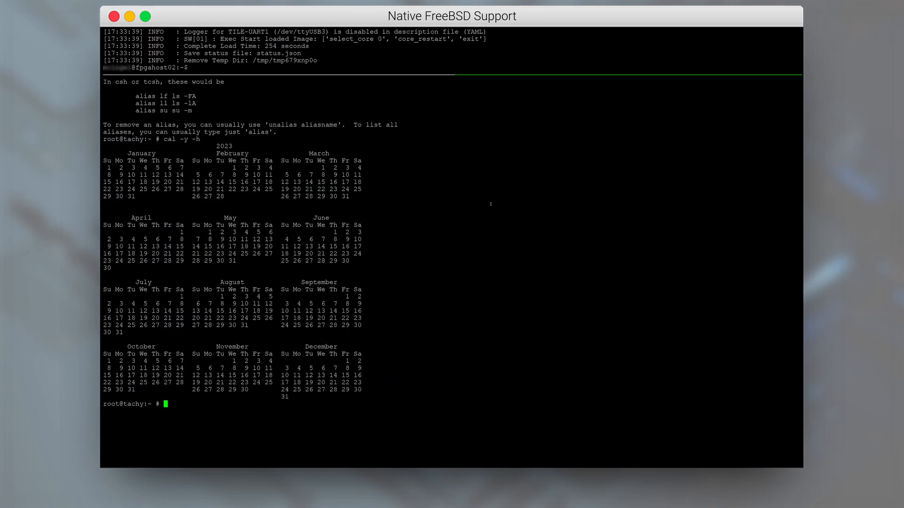
# Create test.sh echoing 'Ahoy world' in nvi and make it executable with chmod o+x
pyautogui.write('nvi tes')
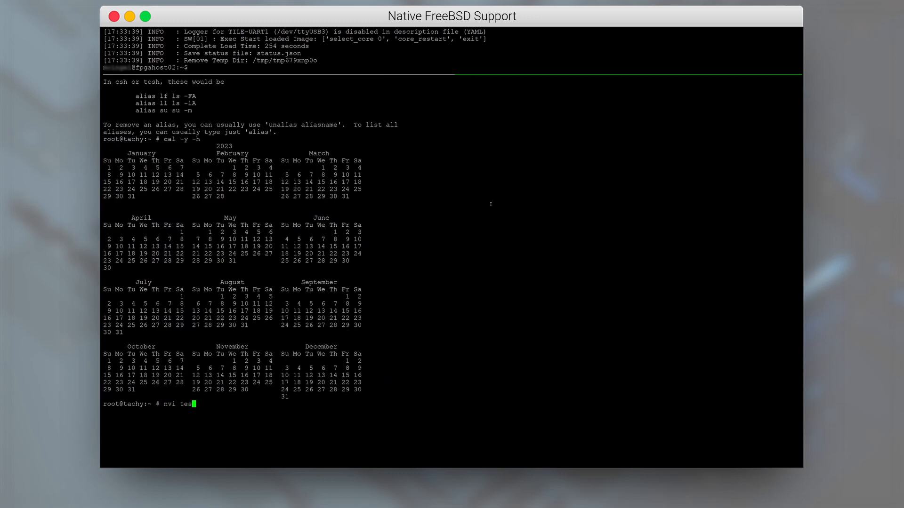
pyautogui.press('Return')
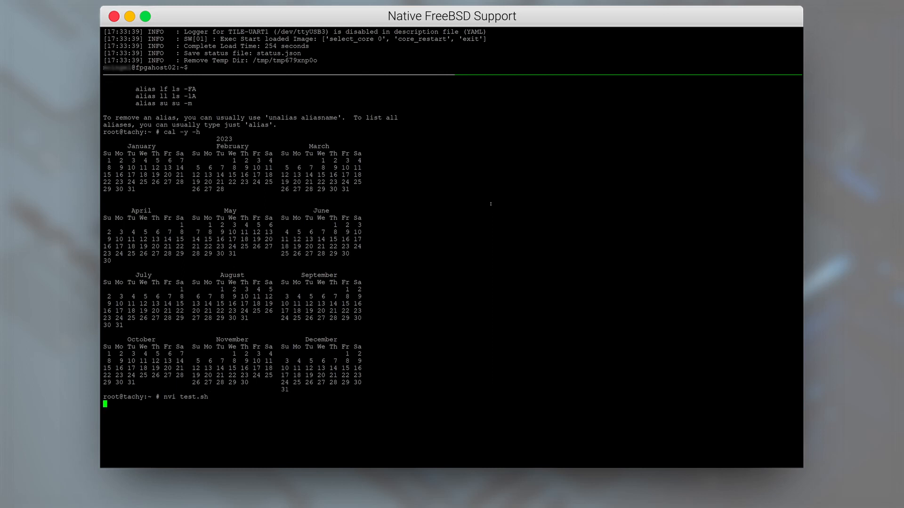
pyautogui.press('Return')
pyautogui.write('c')
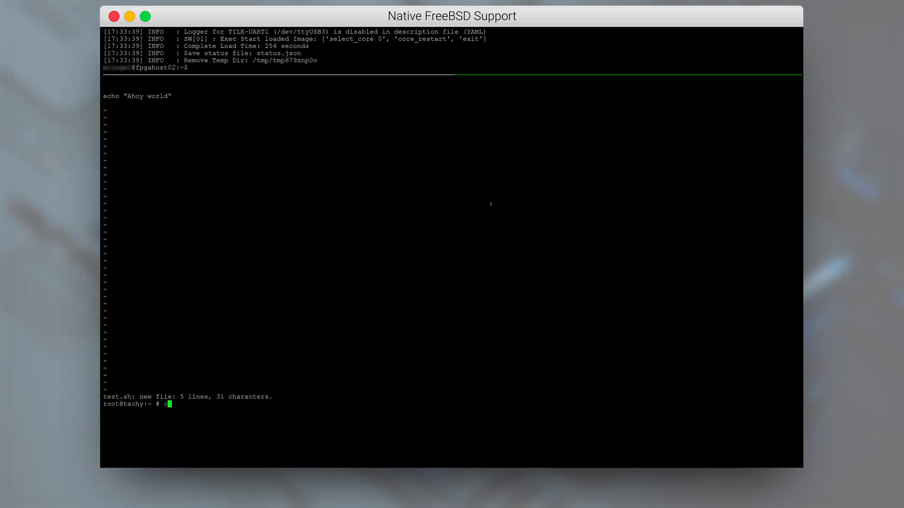
pyautogui.write('hmod o')
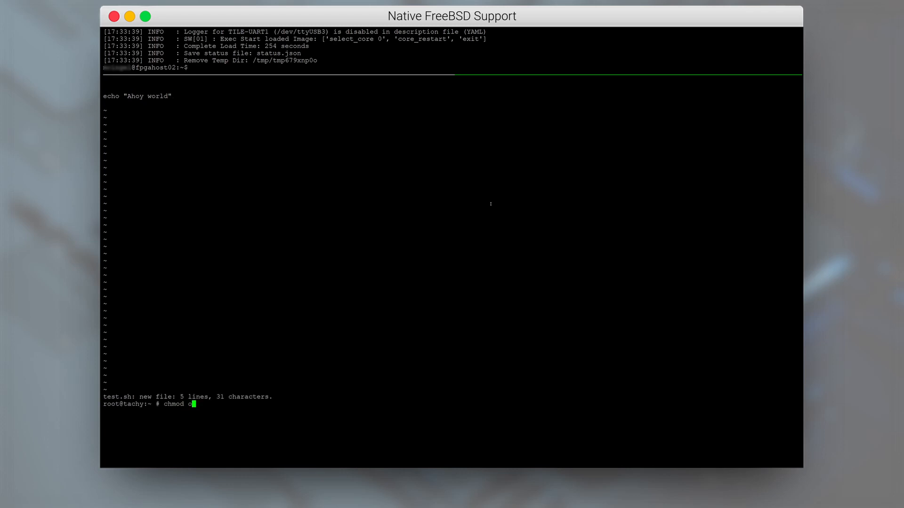
pyautogui.write('+x test.sh')
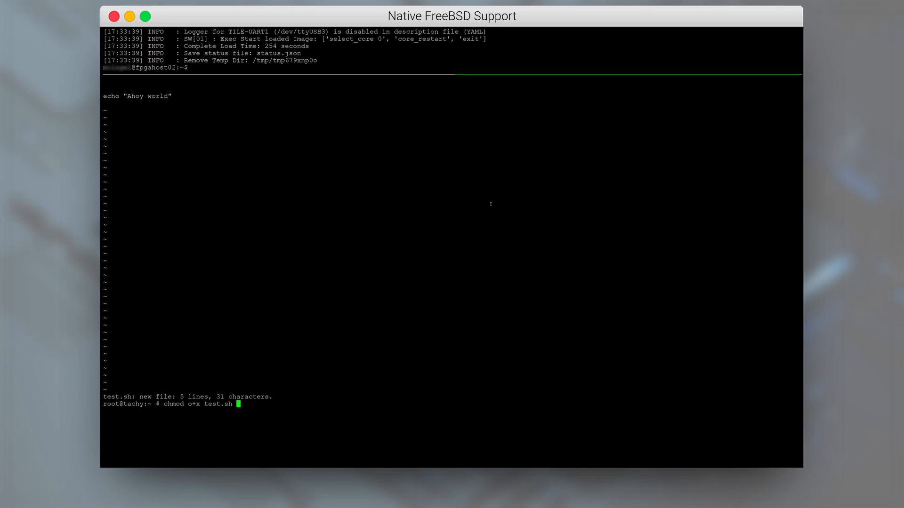
pyautogui.press('Return')
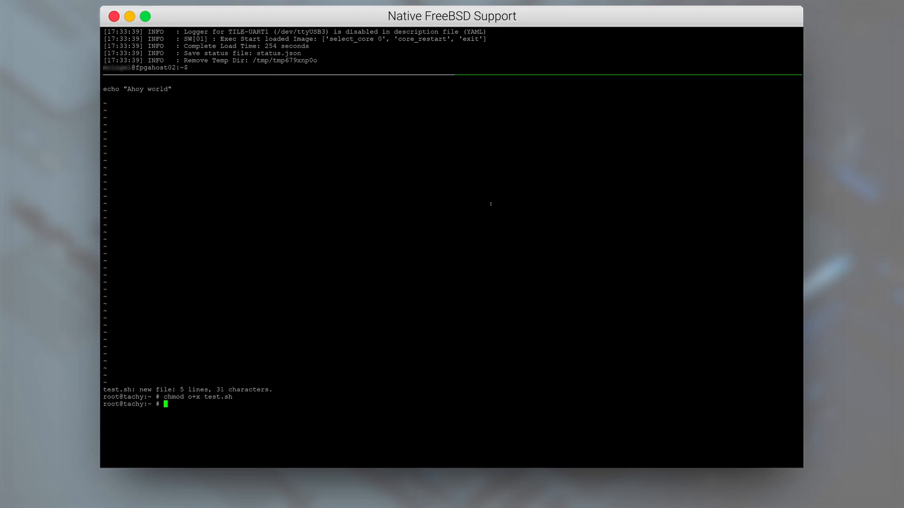
# Run ./test.sh, then trace its system calls with truss -a -f
pyautogui.write('./test.sh')
pyautogui.write('truss')
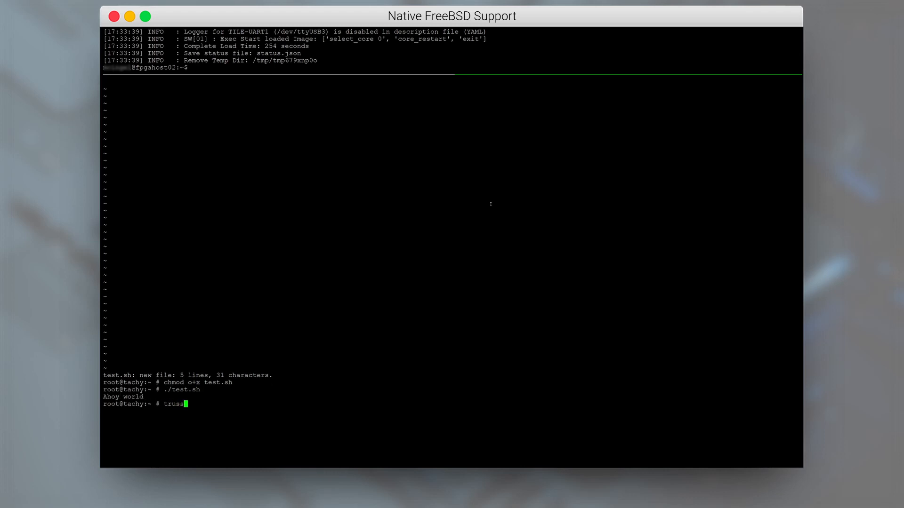
pyautogui.write('-a -')
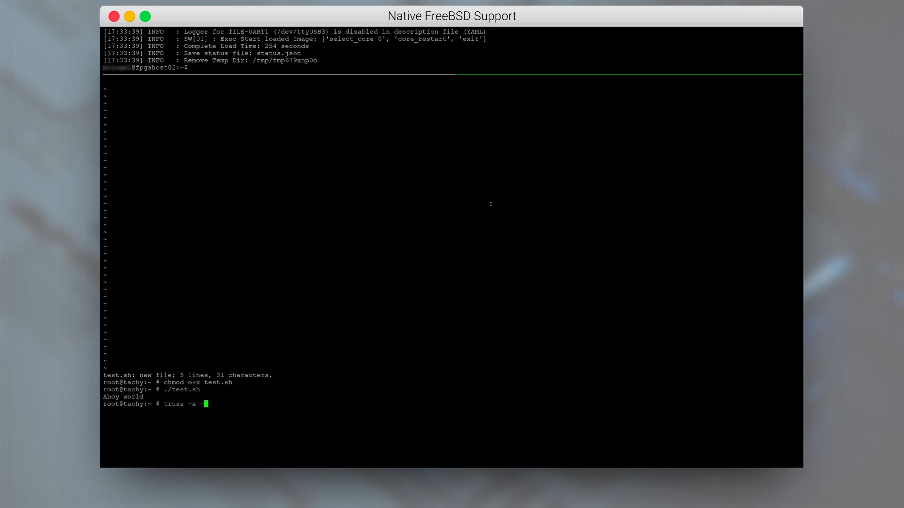
pyautogui.write('-f ./te')
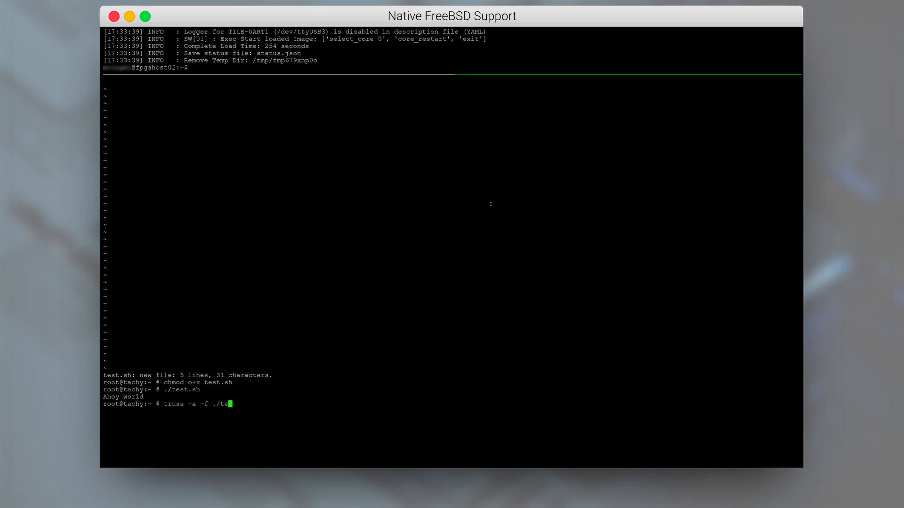
pyautogui.press('Return')
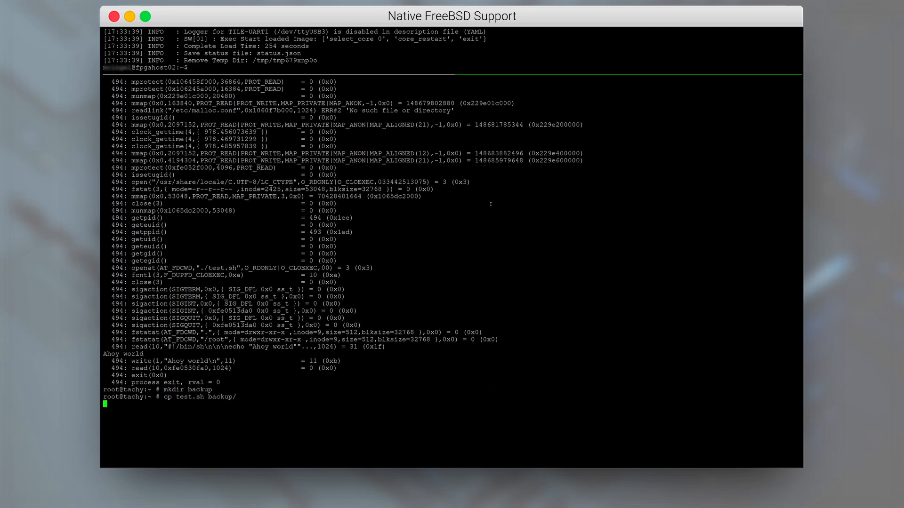
# Copy test.sh to backup/test2.sh and pack backup/ into backup.tar.gz with tar -czvf
pyautogui.write('cp test.sh backup/test2.sh')
pyautogui.write('tar -')
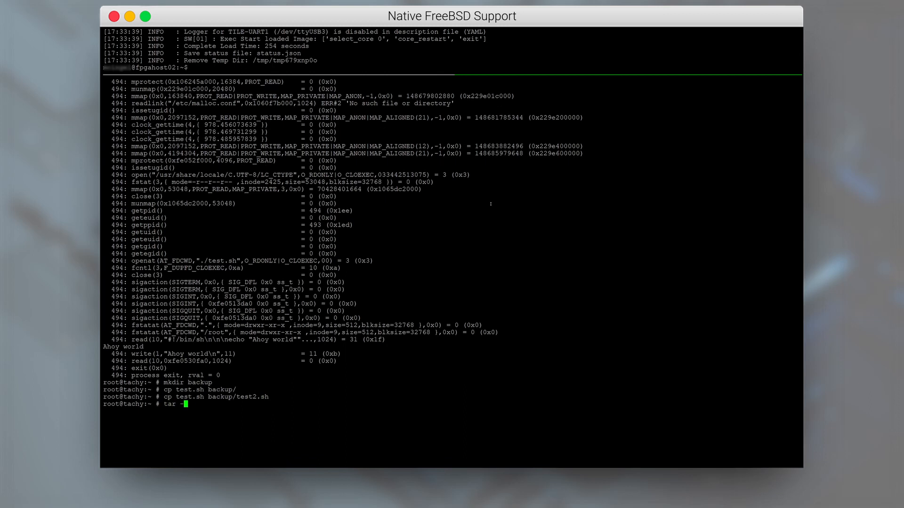
pyautogui.write('czvf')
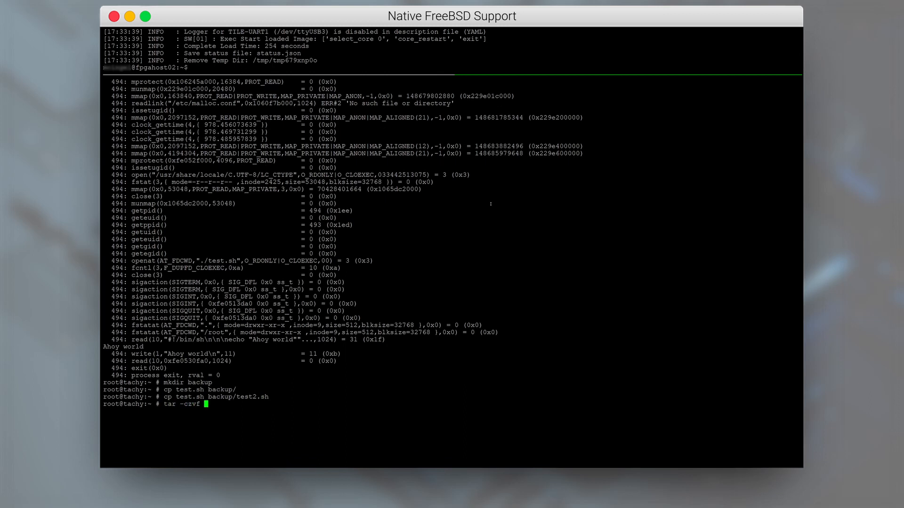
pyautogui.write('backup.tar.gz')
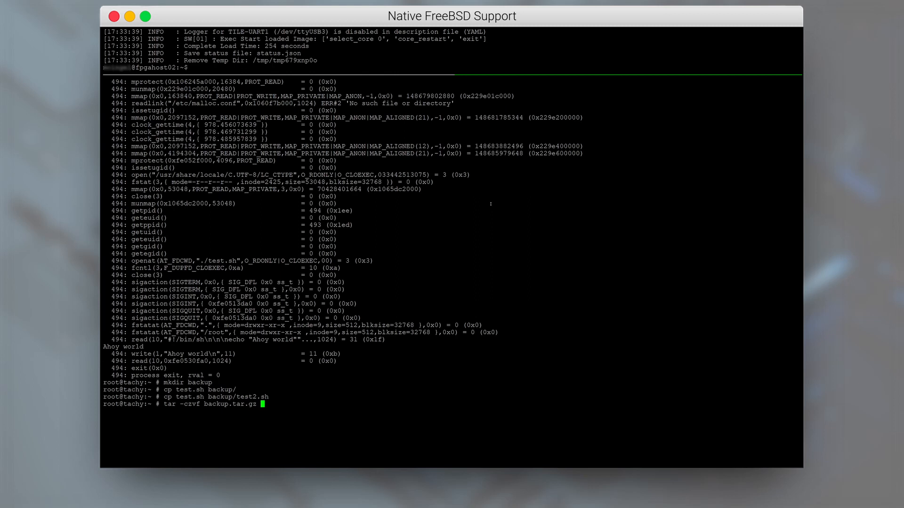
pyautogui.press('Return')
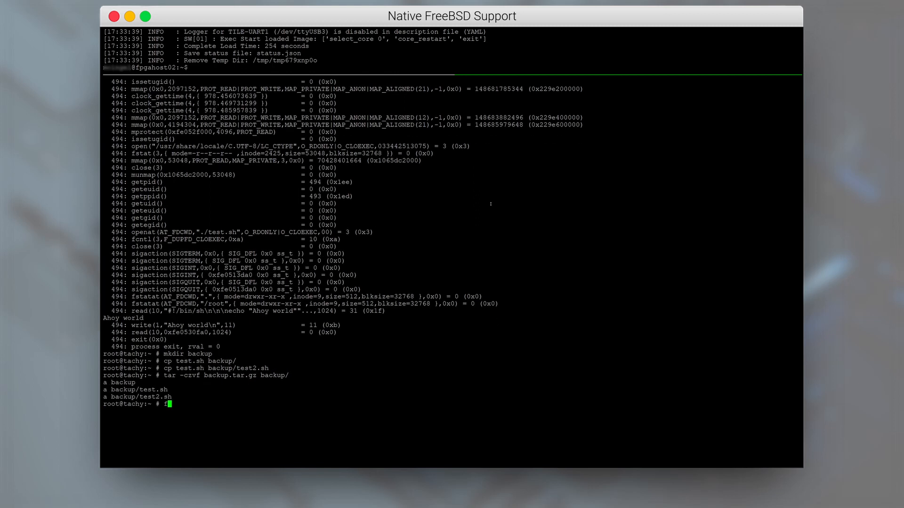
# Identify /bin/echo as a stripped 64-bit ELF executable with file
pyautogui.write('ile /bin/echo')
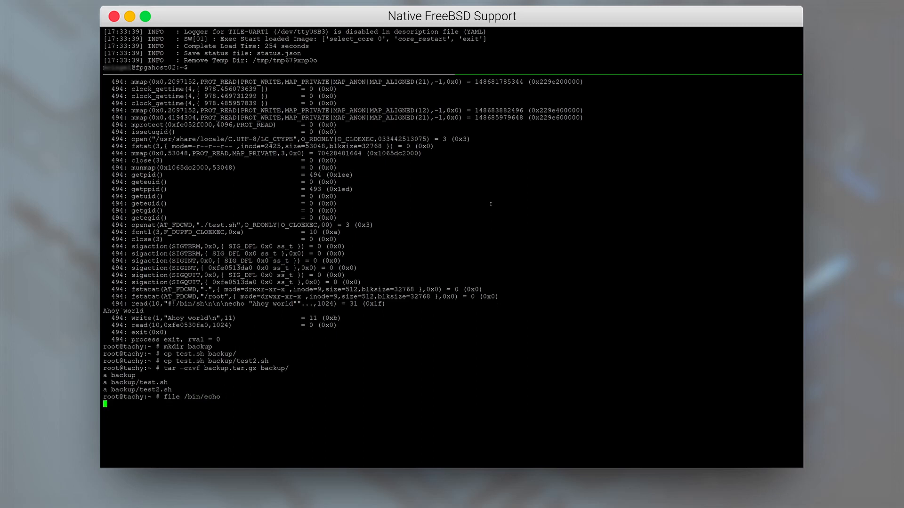
pyautogui.press('Return')
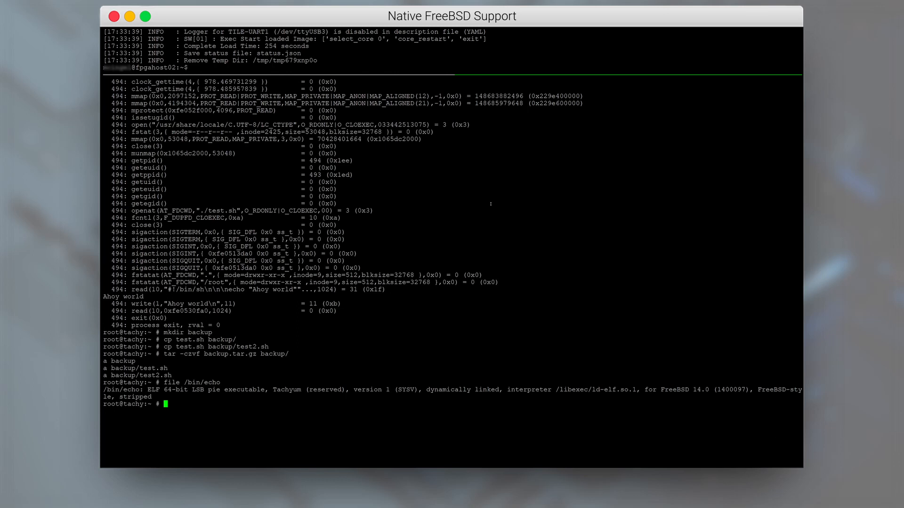
# Page through the full ELF header dump of /bin/echo with elfdump -a | less
pyautogui.write('elfdump -a /bin')
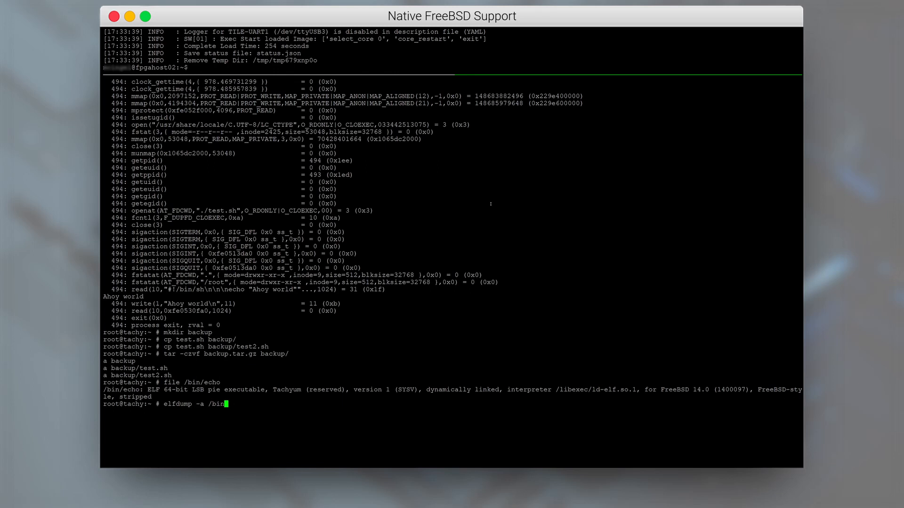
pyautogui.write('| les')
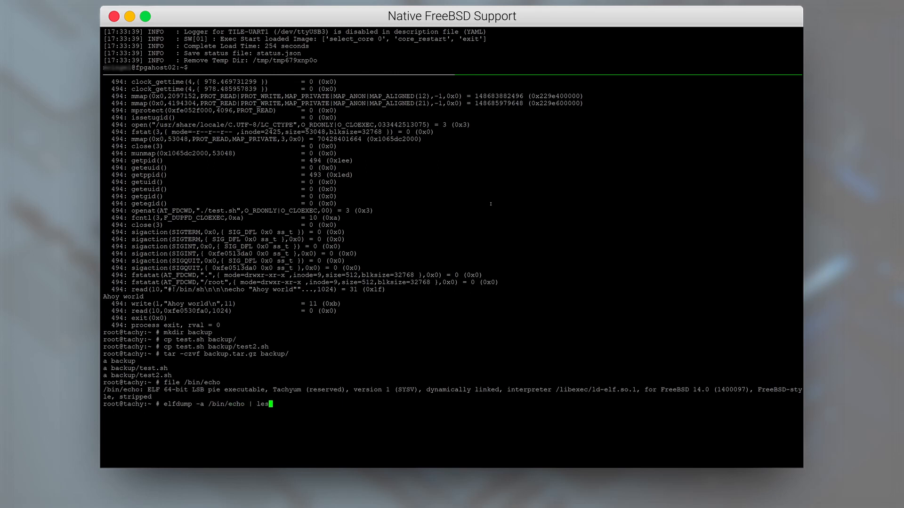
pyautogui.press('Return')
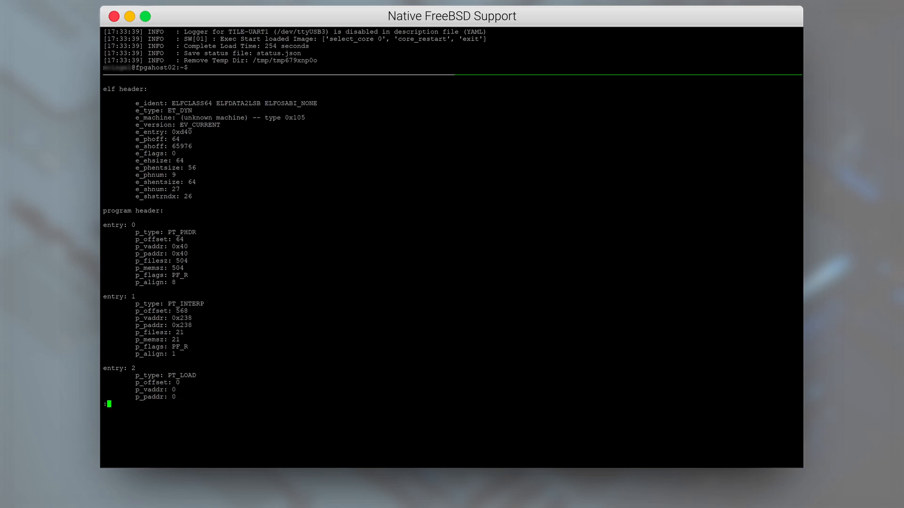
pyautogui.scroll(-3)
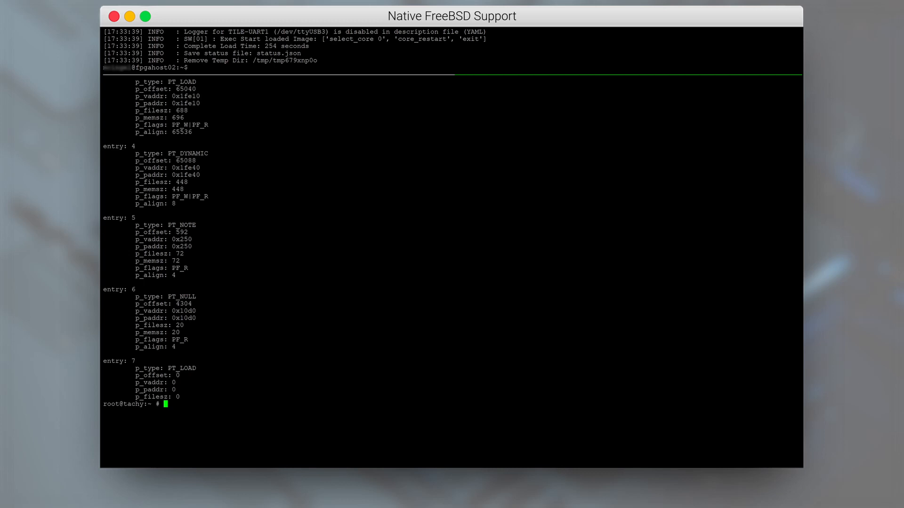
# Report the page size (4096) and begin composing a sysctl kern query
pyautogui.write('pagesize')
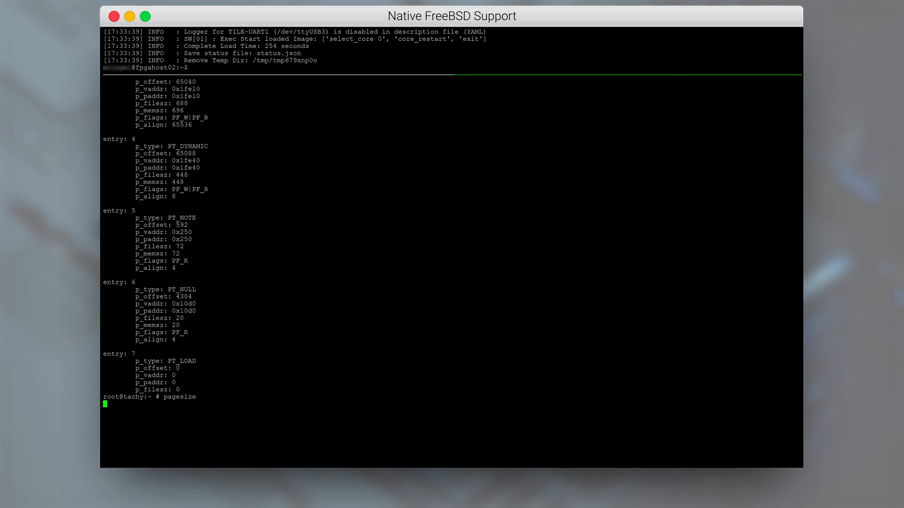
pyautogui.write('sysctl')
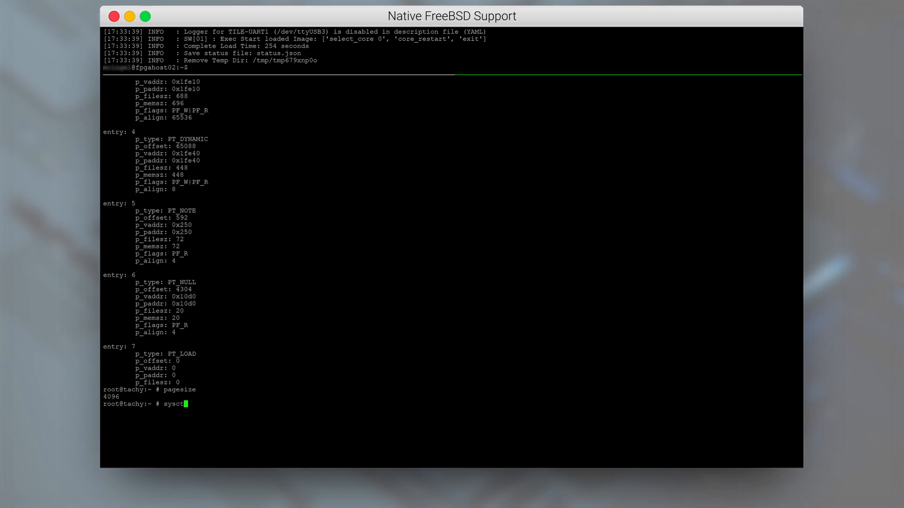
pyautogui.write('kern')
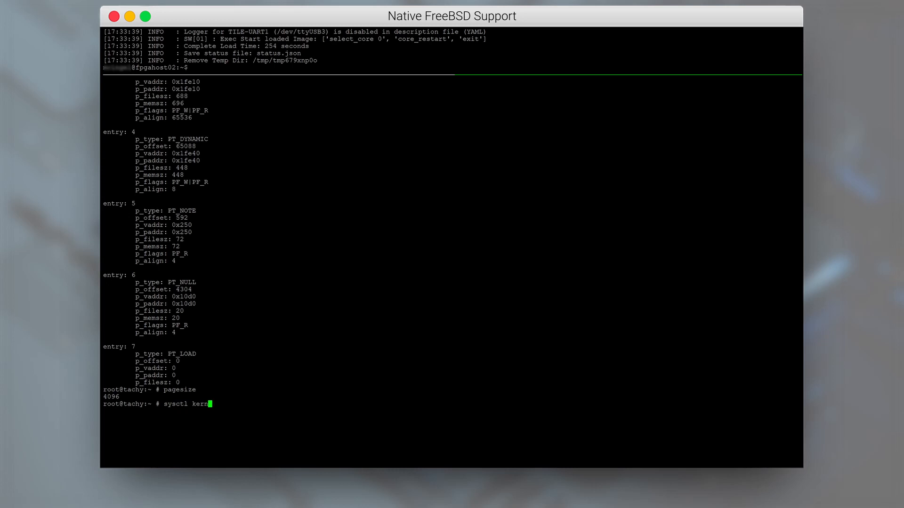